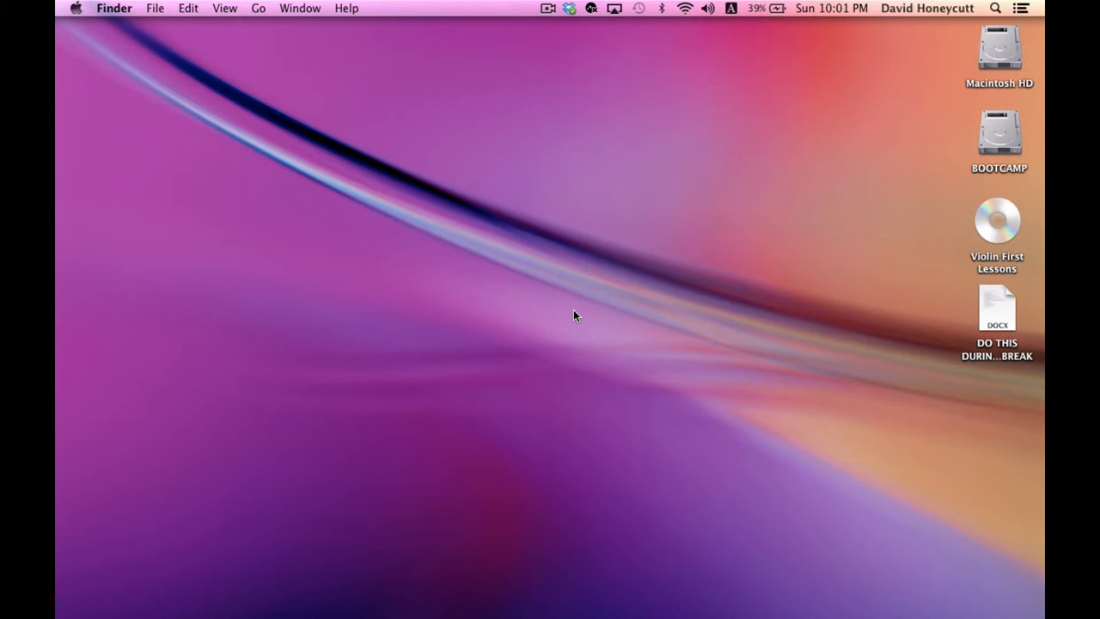
mouse_move(822, 532)
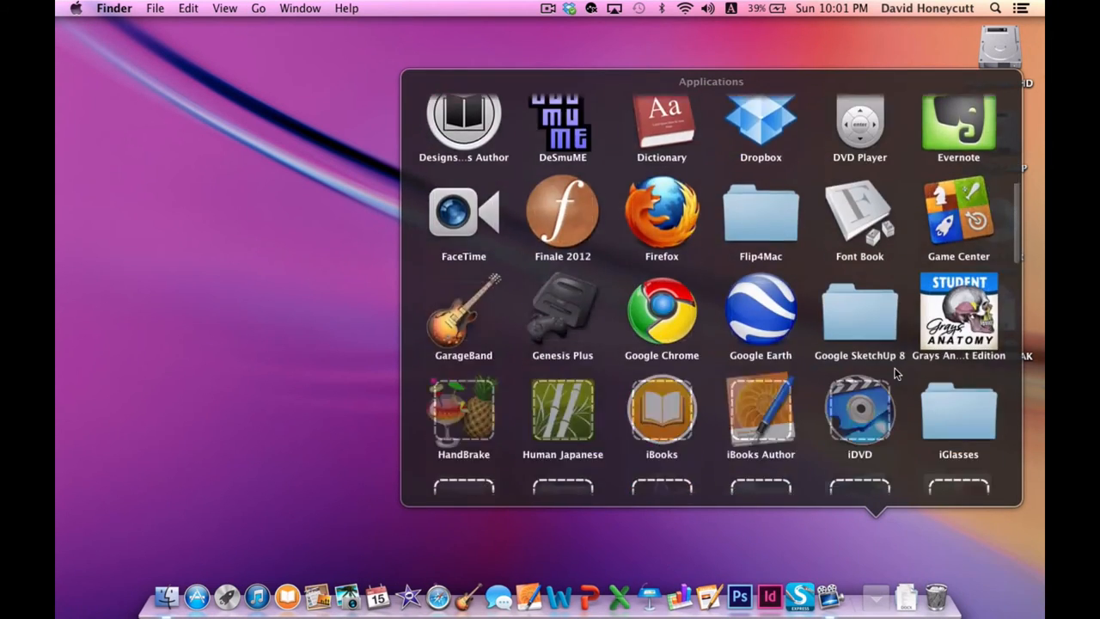
Scroll through the Applications stack in the Dock to find and launch Xcode.
scroll("down", 3)
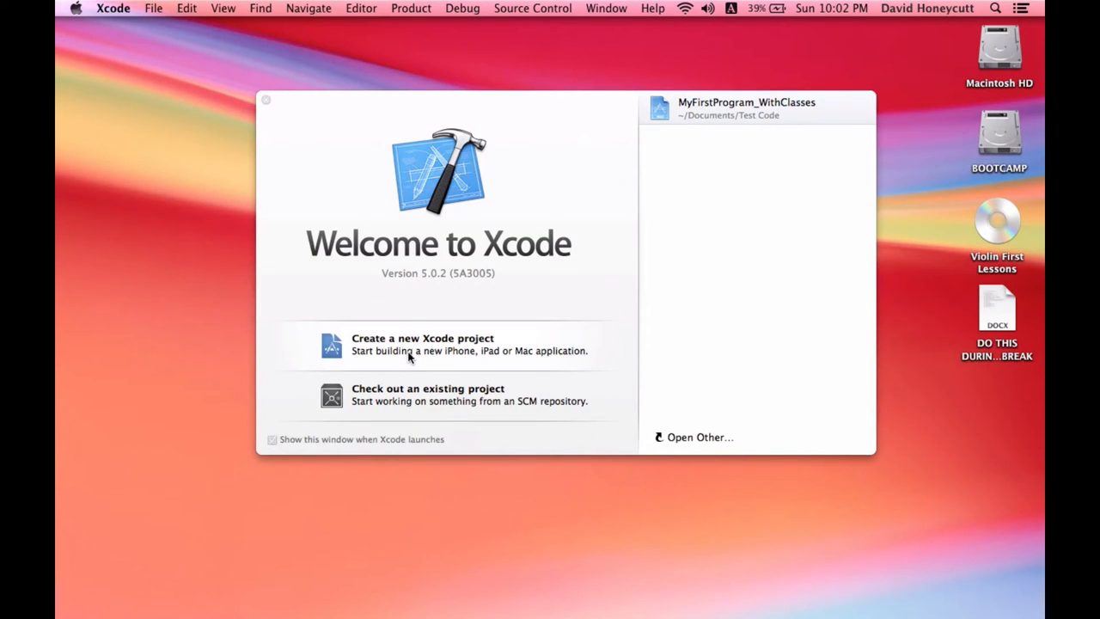
Start a new project and pick the OS X Application > Command Line Tool template.
left_click(265, 99)
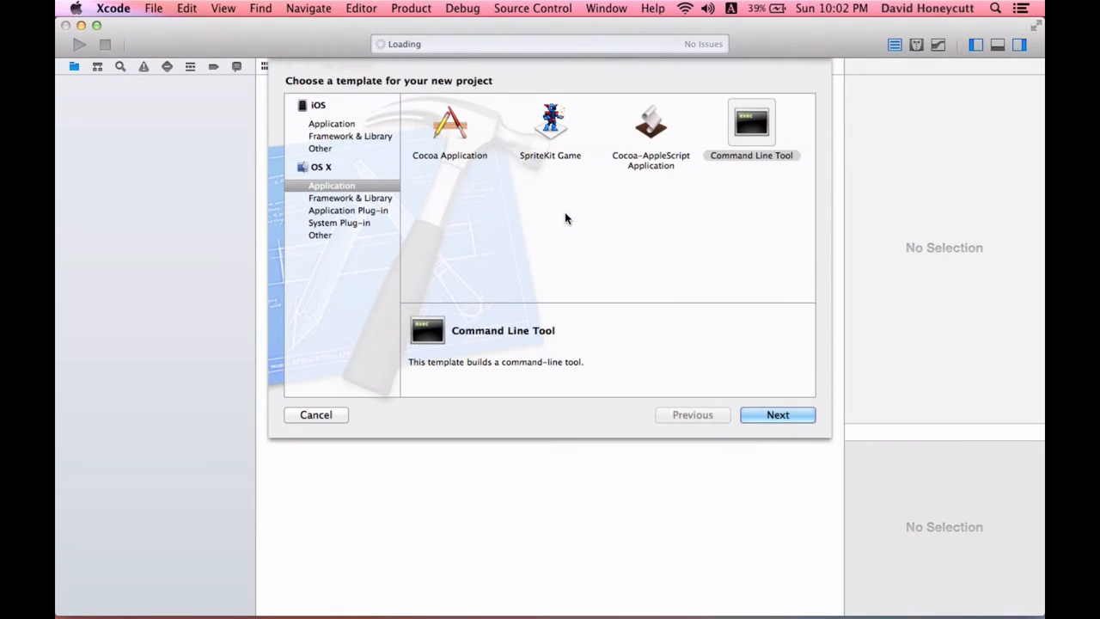
left_click(331, 123)
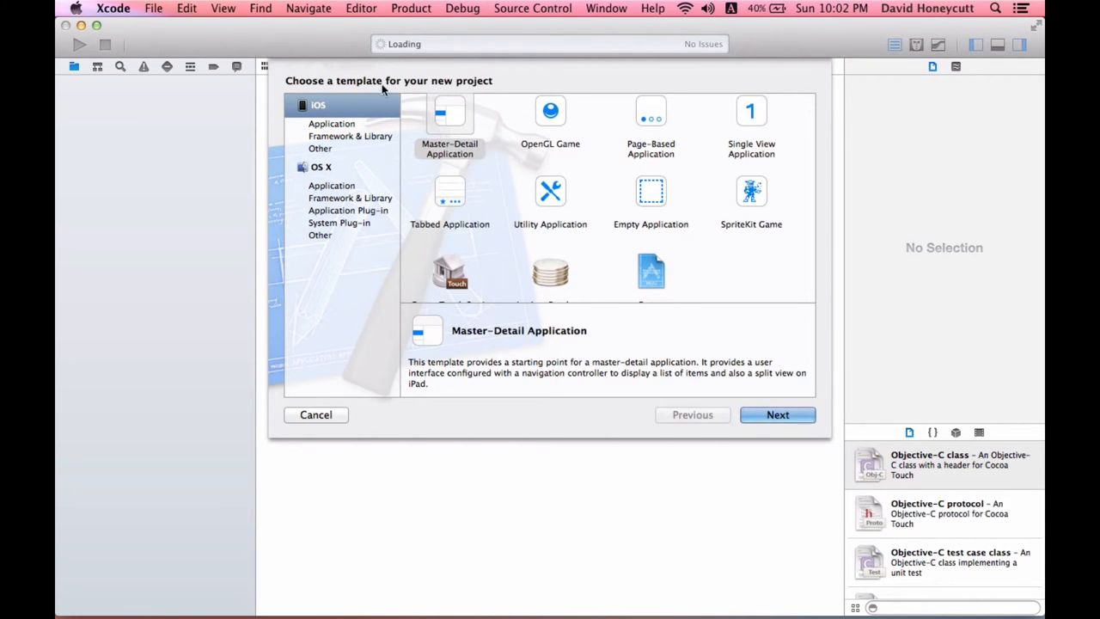
mouse_move(563, 135)
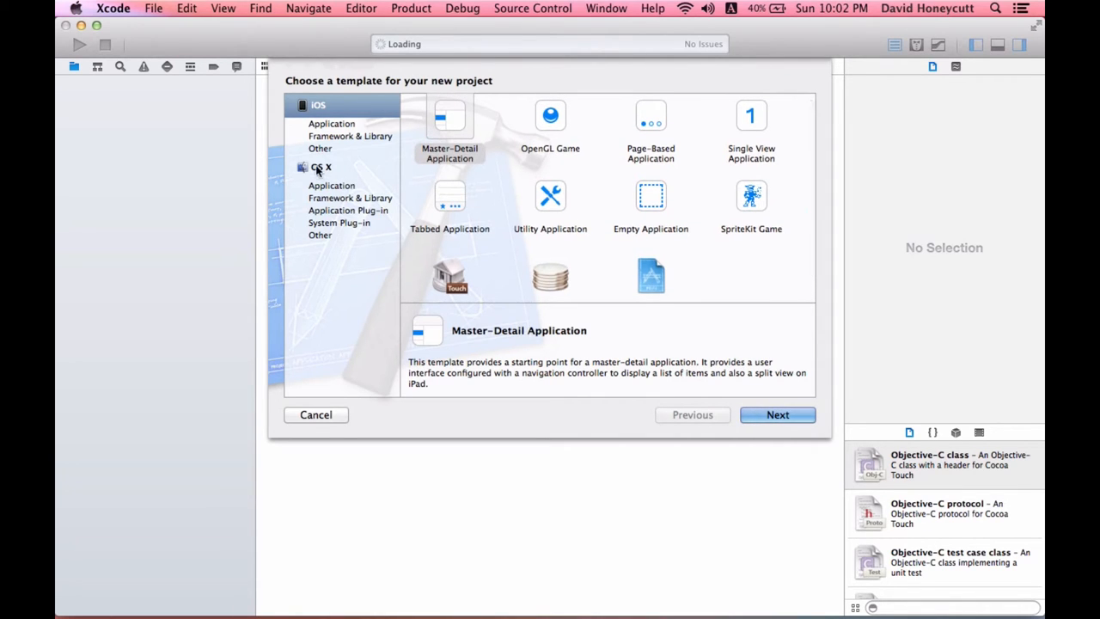
left_click(332, 186)
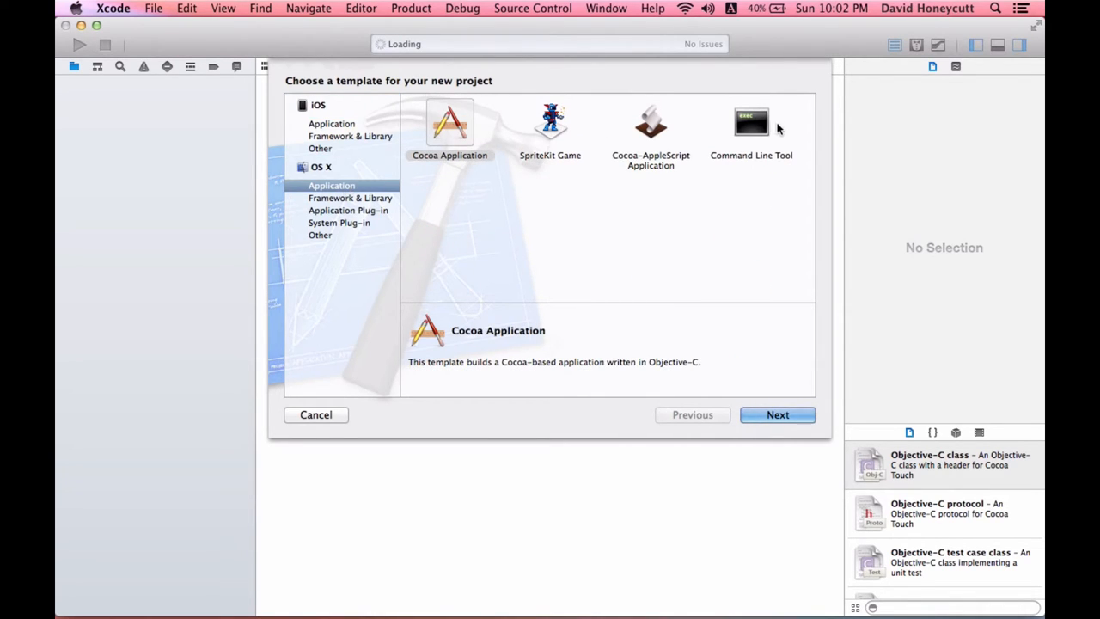
left_click(751, 124)
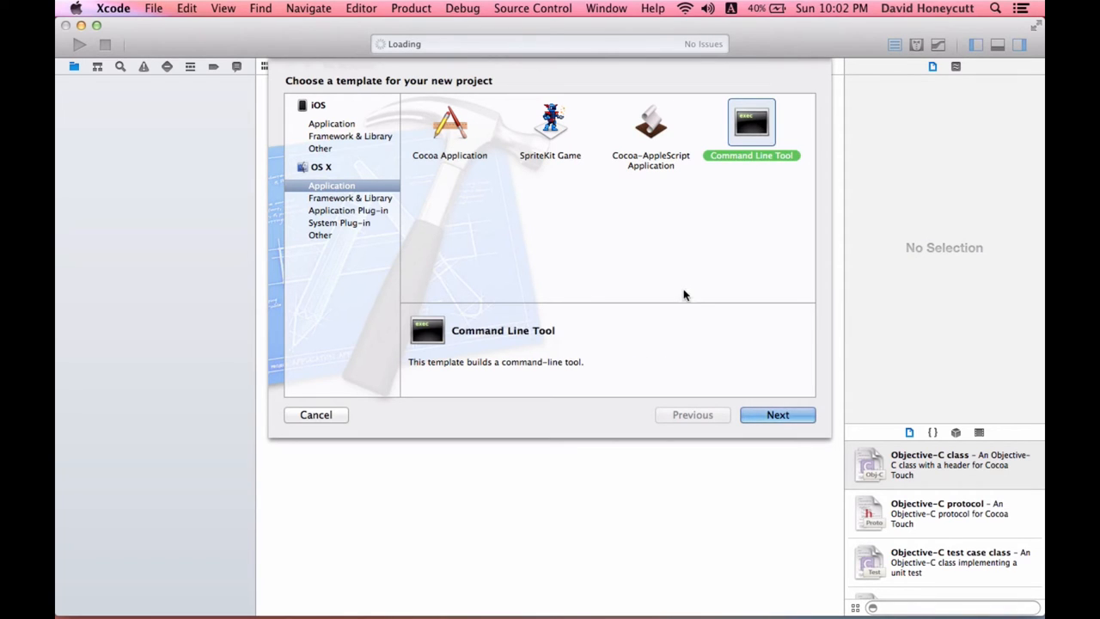
Enter product name MyFirstProgram, check organization fields, keep type C++, and continue.
left_click(776, 414)
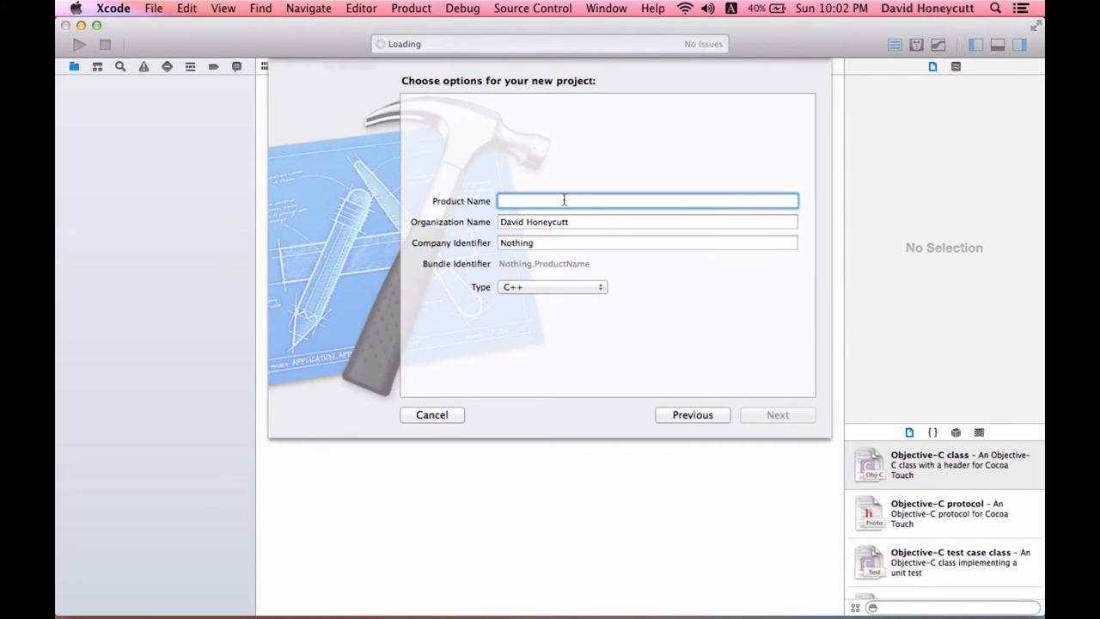
mouse_move(583, 143)
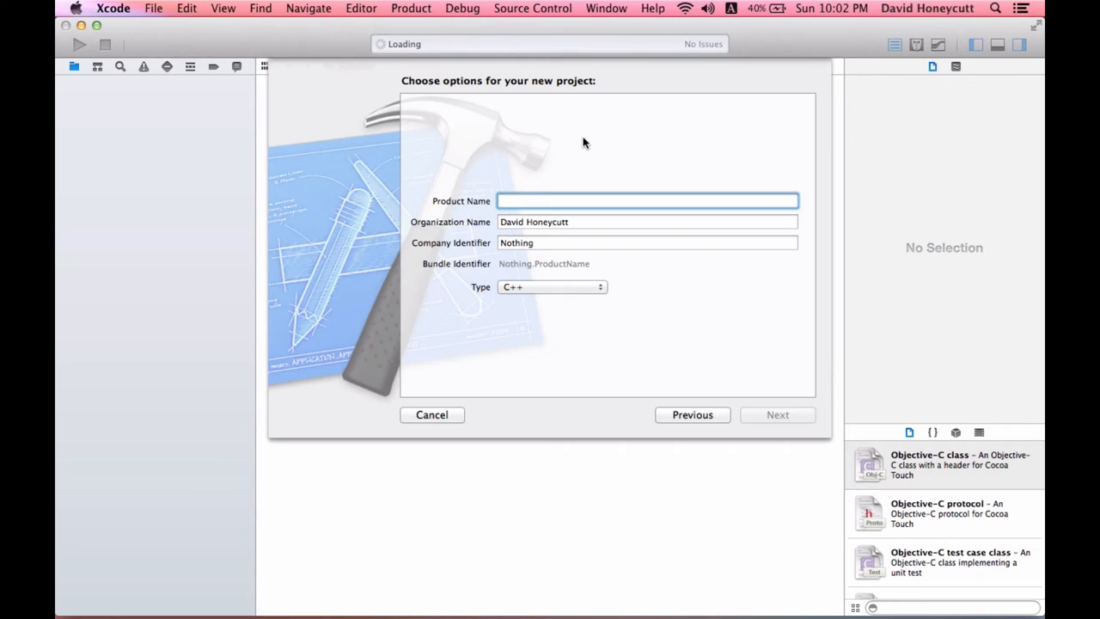
left_click(646, 200)
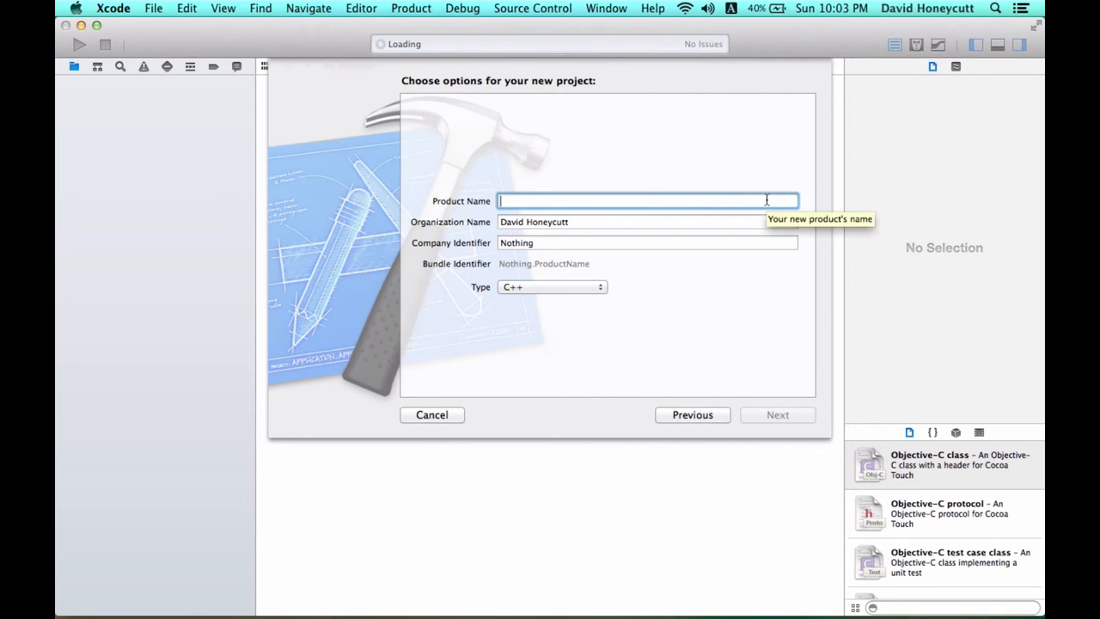
mouse_move(443, 213)
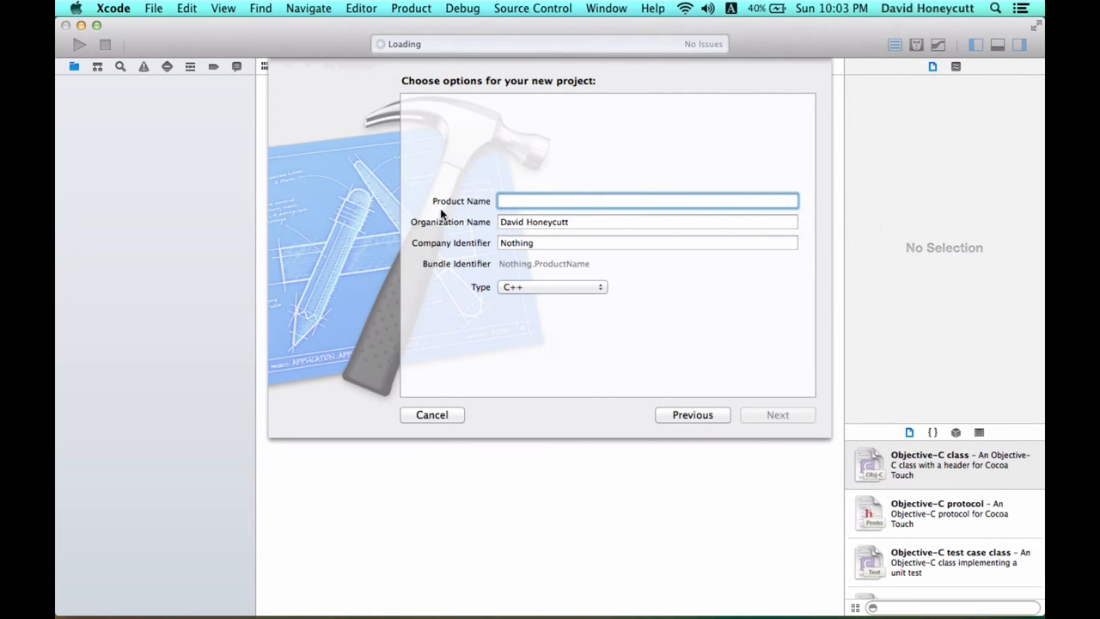
mouse_move(741, 201)
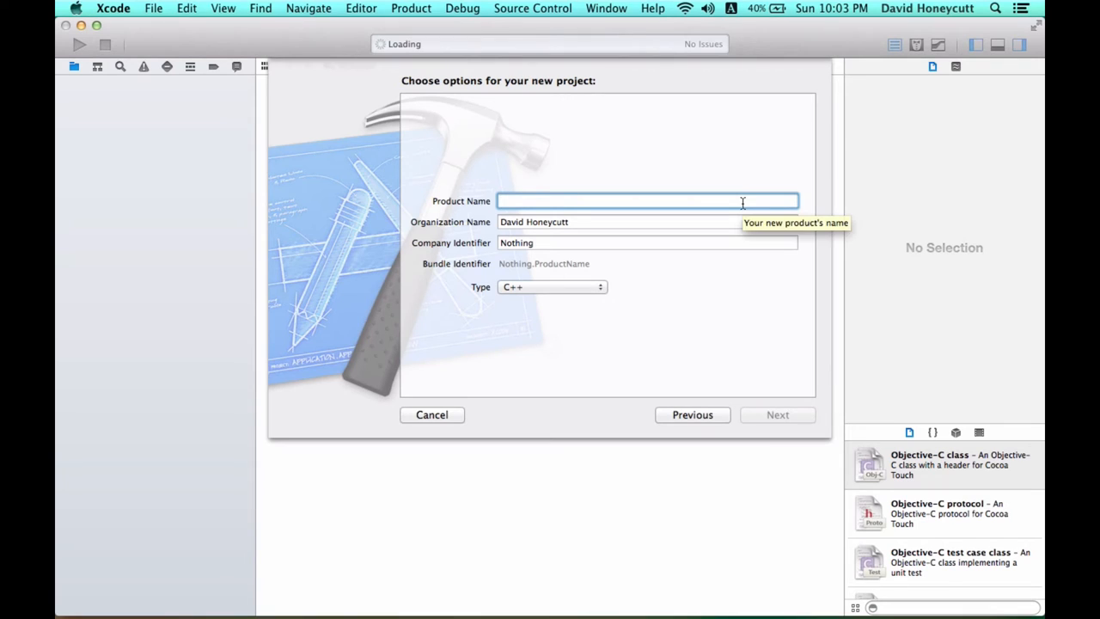
type("MyFirst")
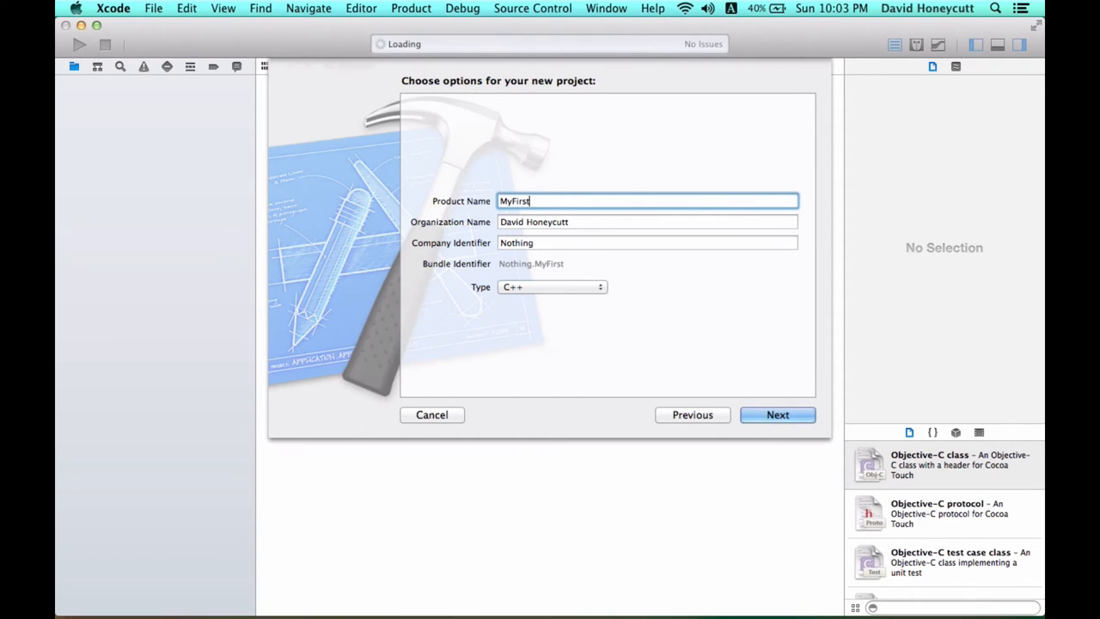
type("Program")
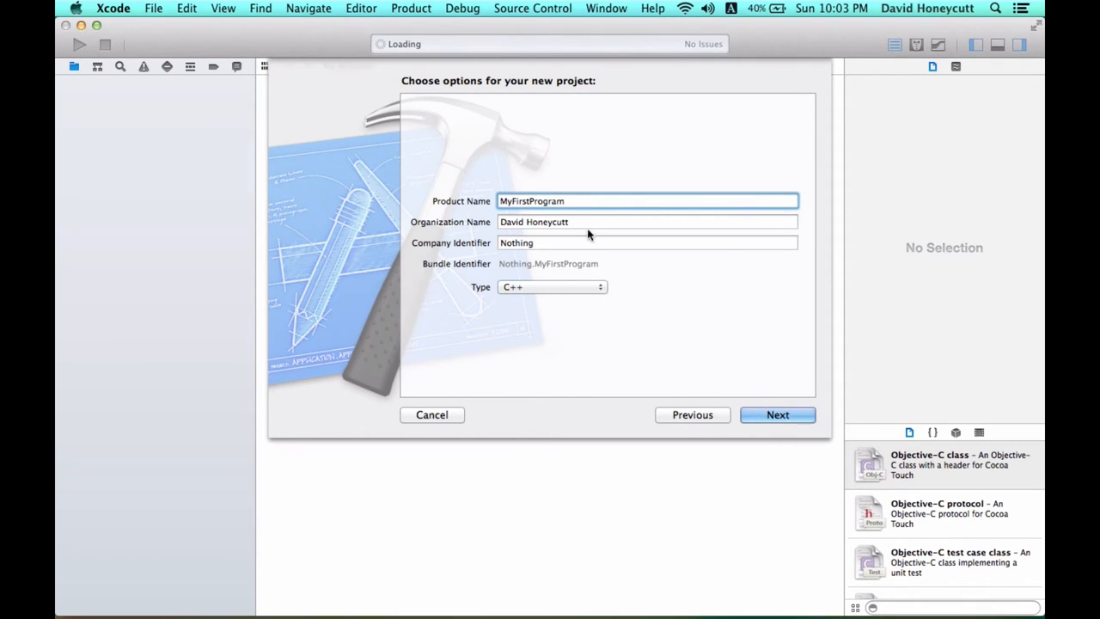
left_click(645, 222)
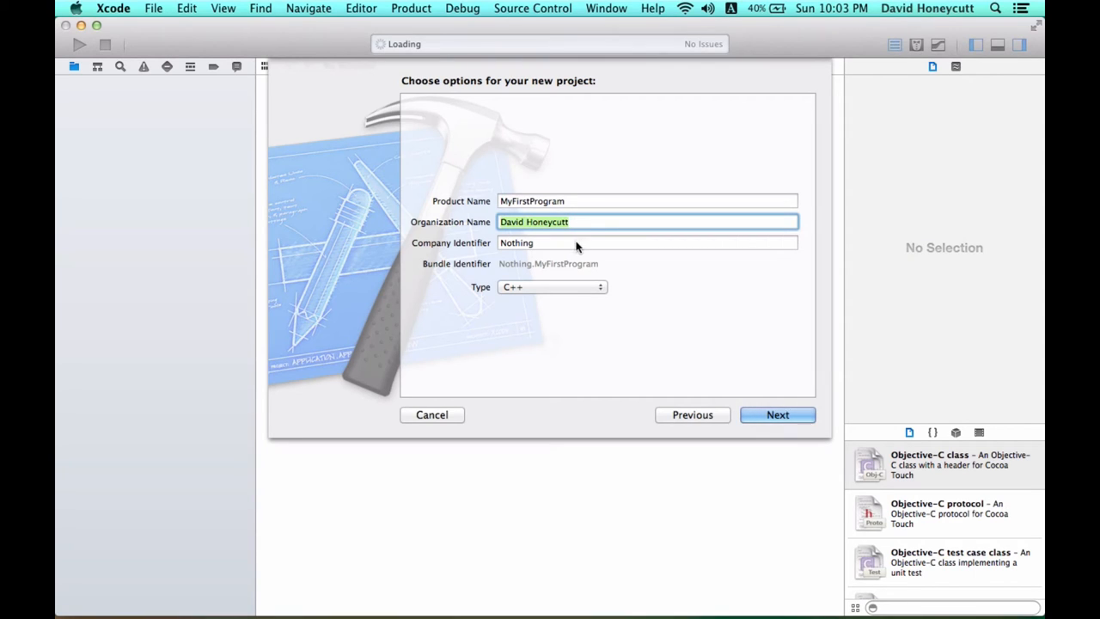
left_click(645, 242)
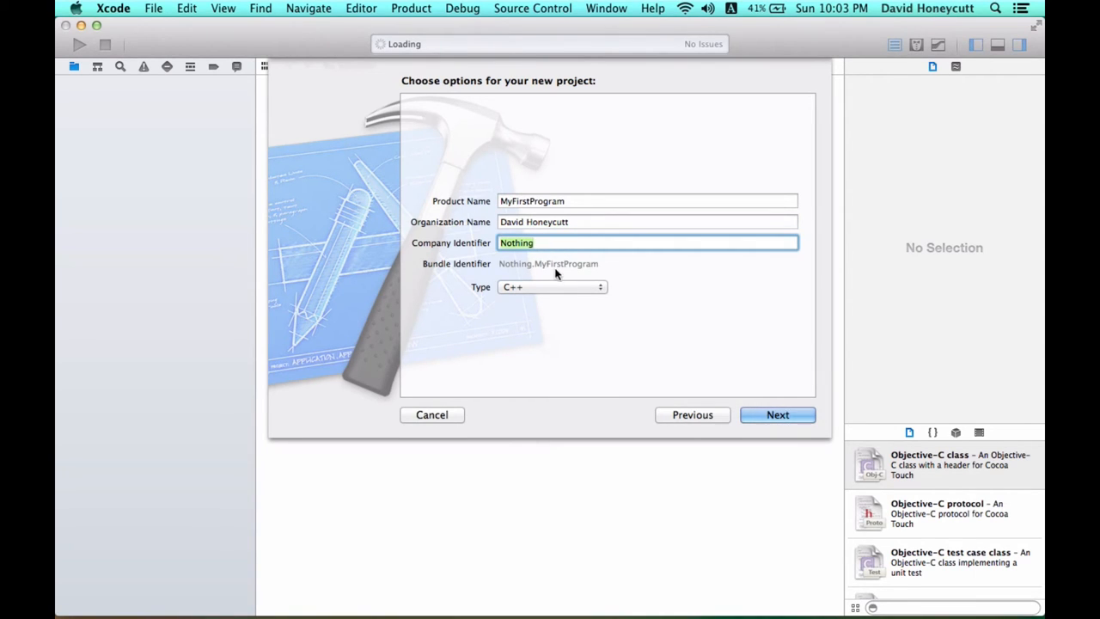
left_click(552, 286)
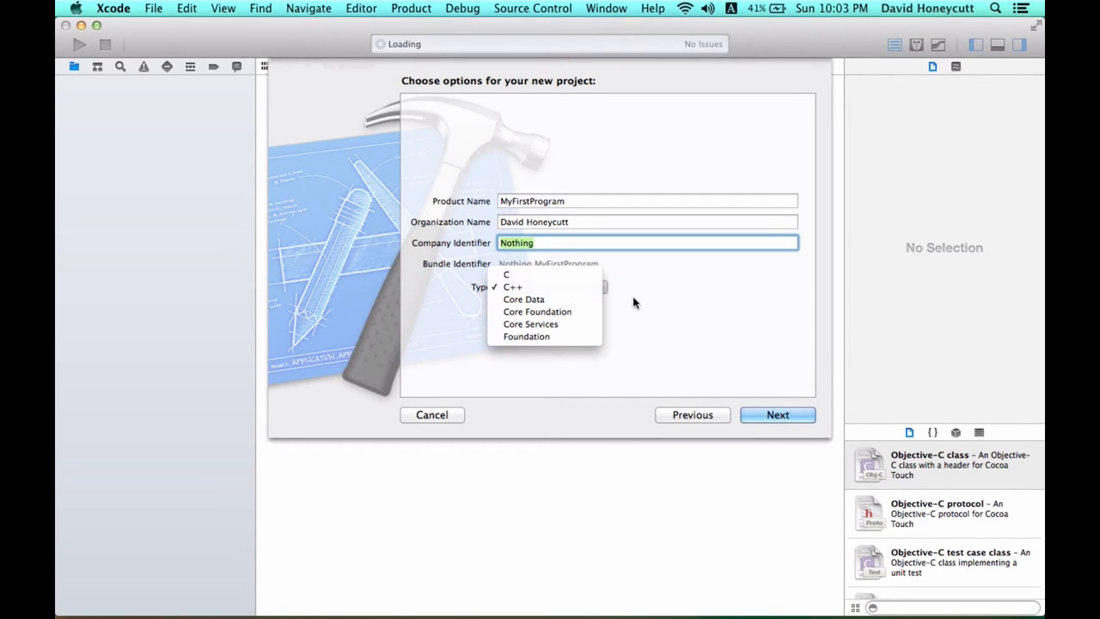
left_click(513, 287)
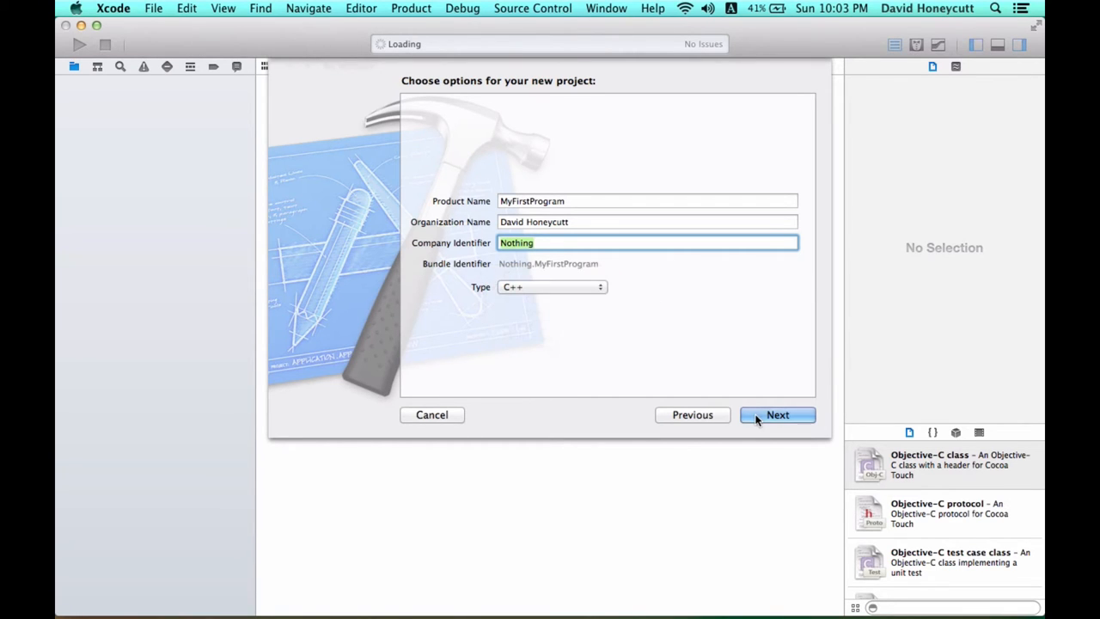
left_click(777, 414)
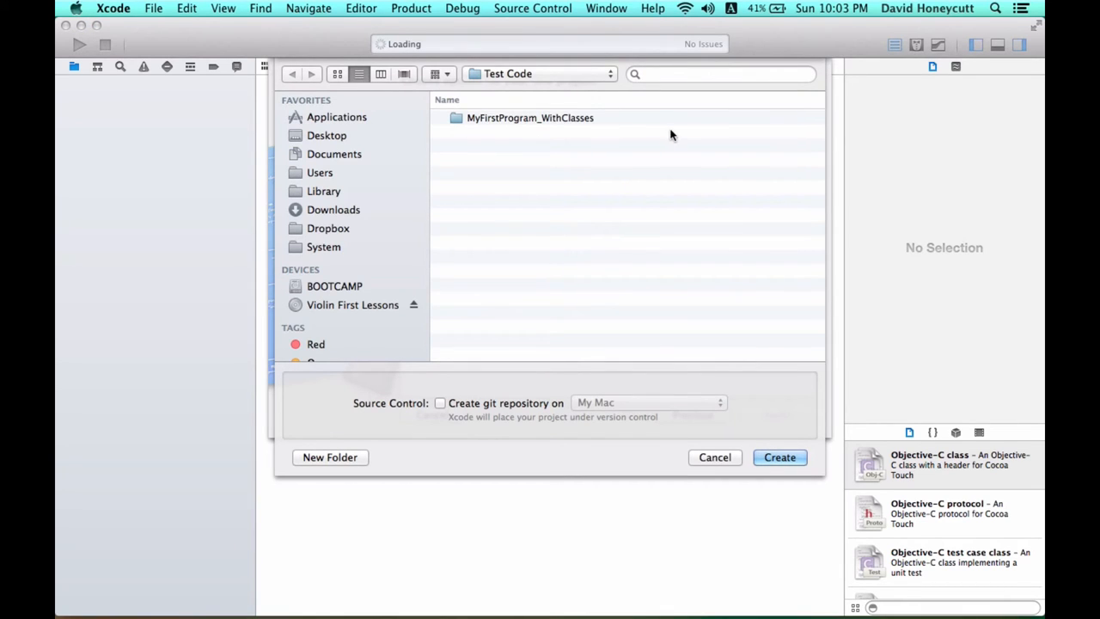
mouse_move(547, 218)
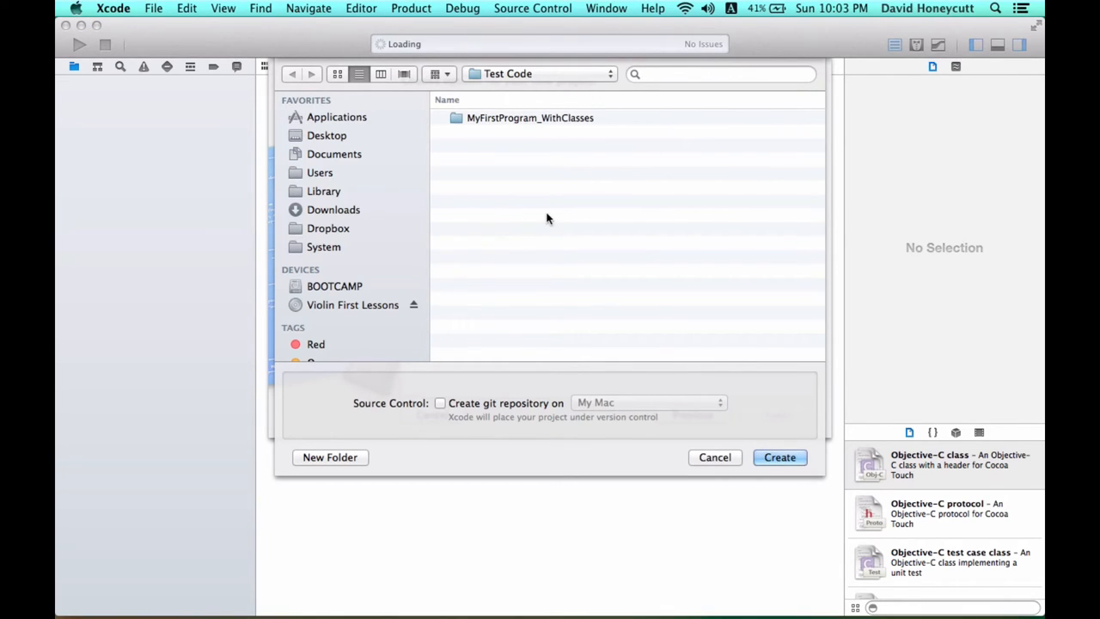
mouse_move(351, 155)
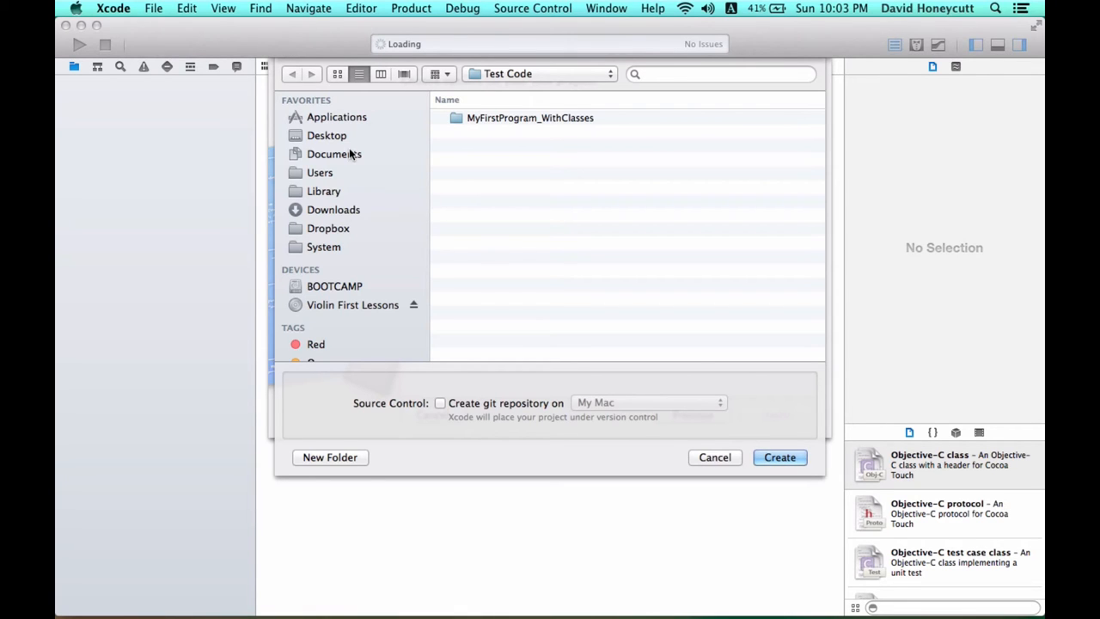
Open the Test Code folder under Documents in the save sheet.
left_click(334, 154)
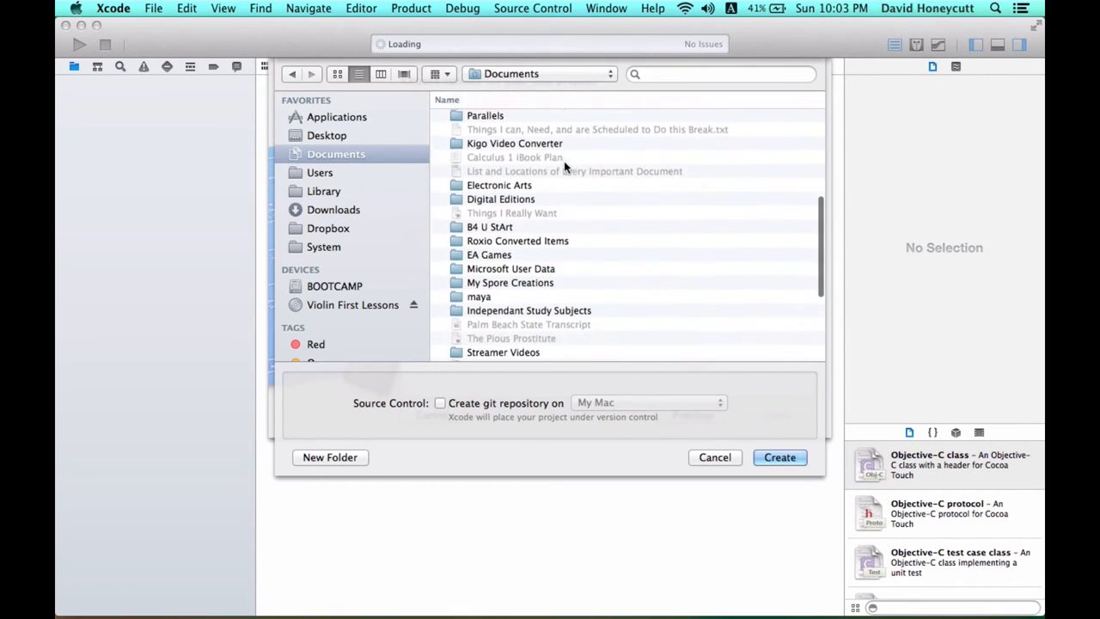
scroll("down", 3)
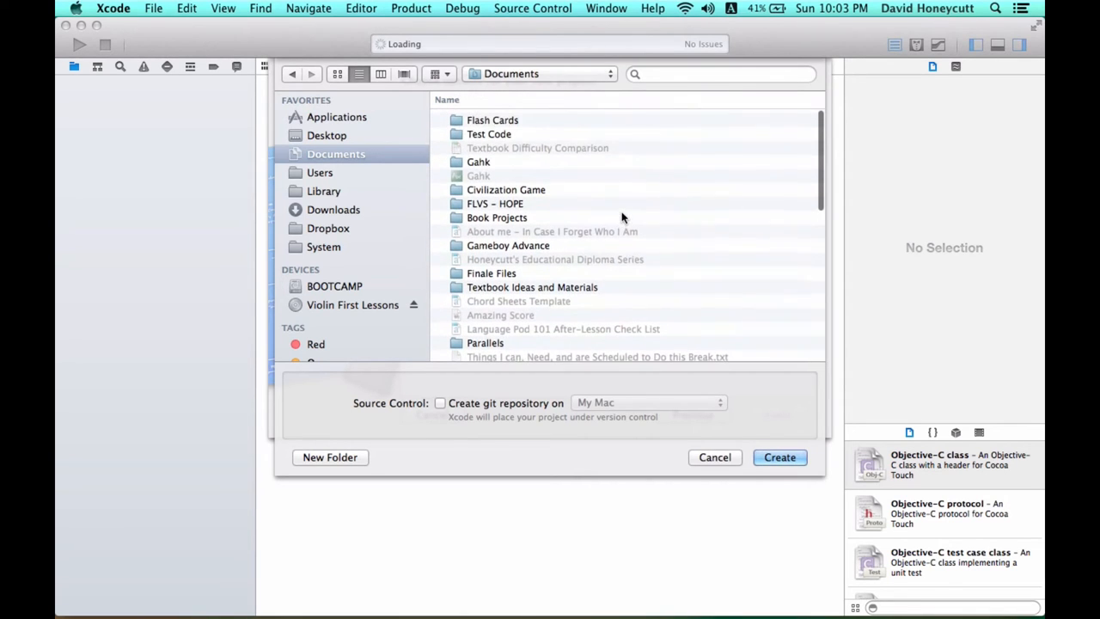
left_click(488, 132)
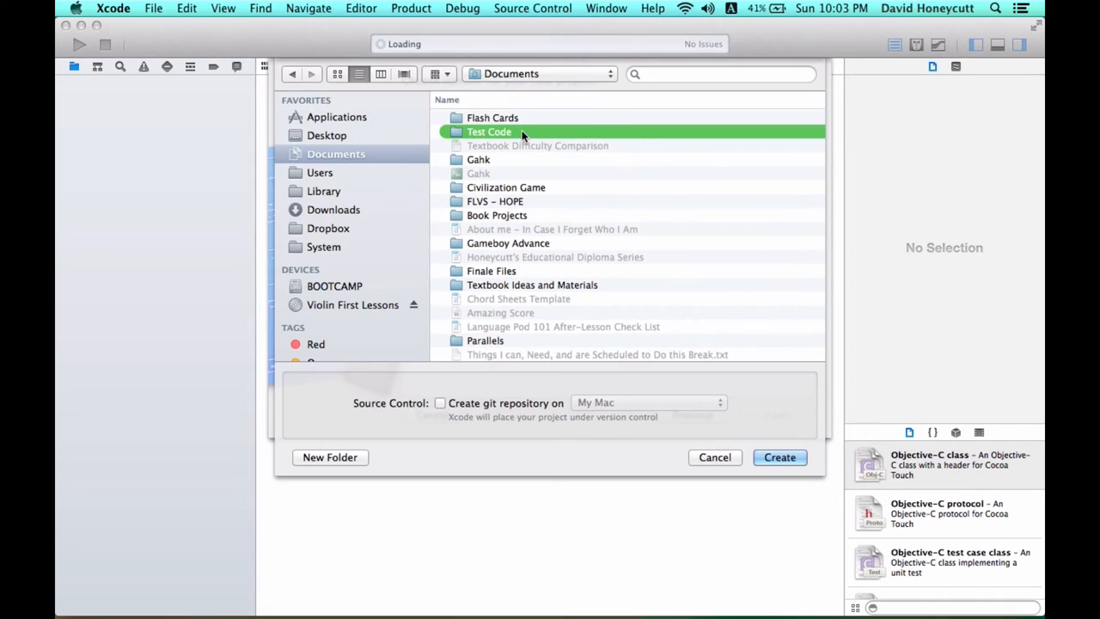
double_click(488, 132)
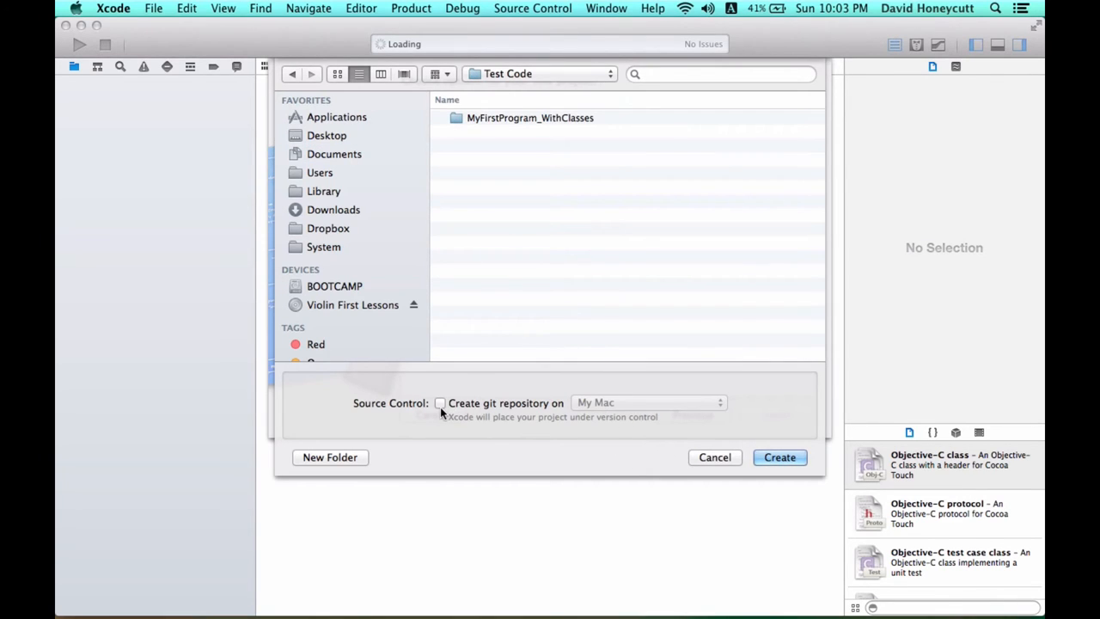
mouse_move(779, 456)
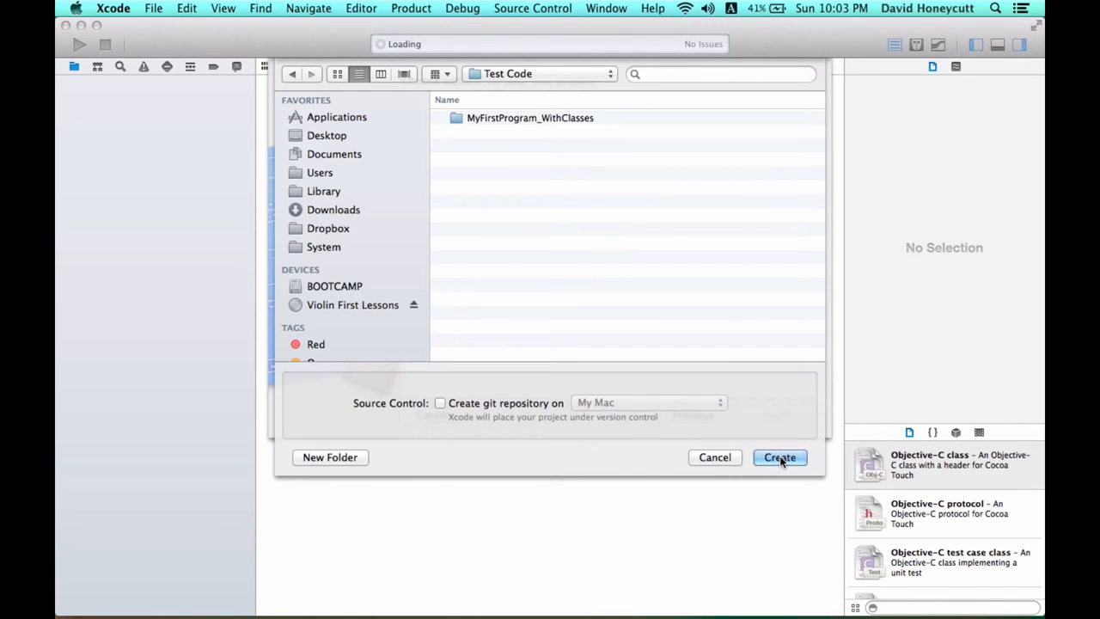
Create the project in Test Code and open main.cpp from the navigator.
left_click(778, 456)
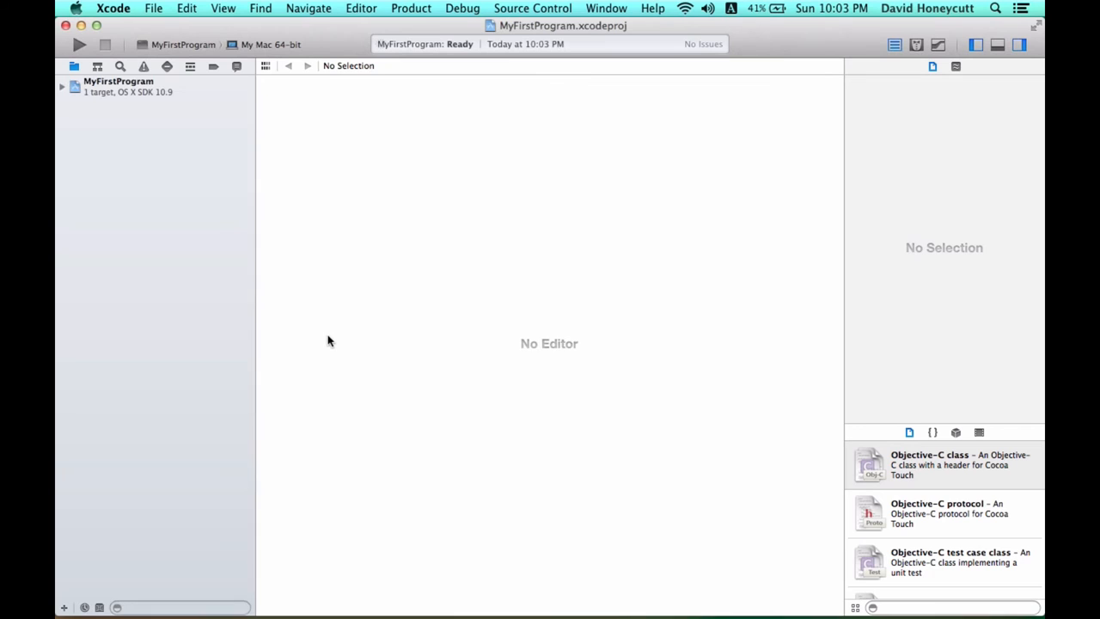
left_click(118, 80)
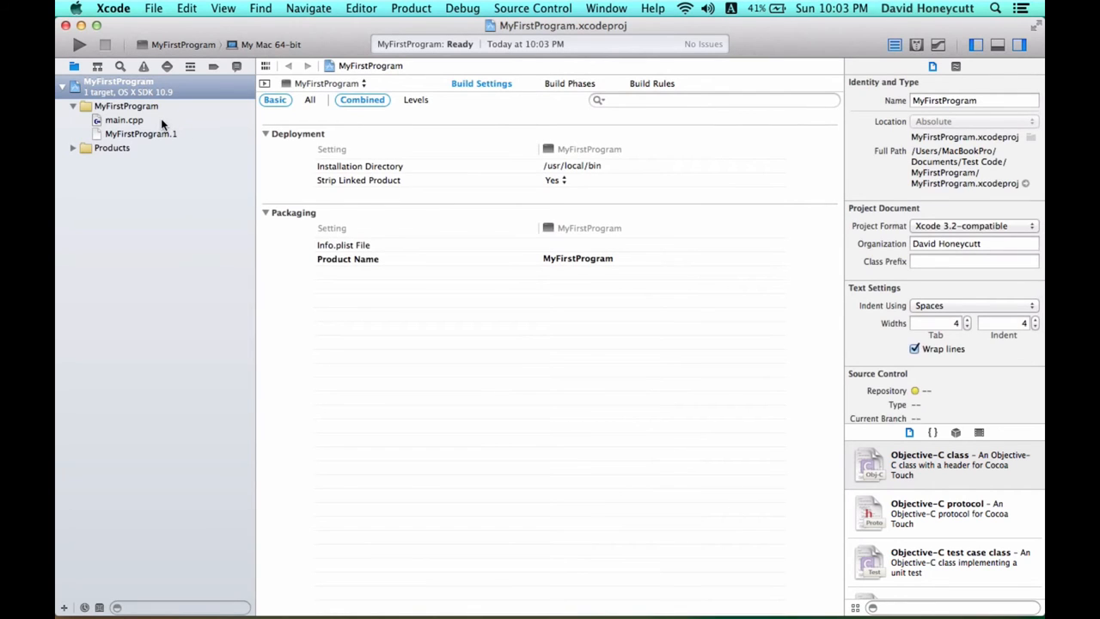
left_click(124, 120)
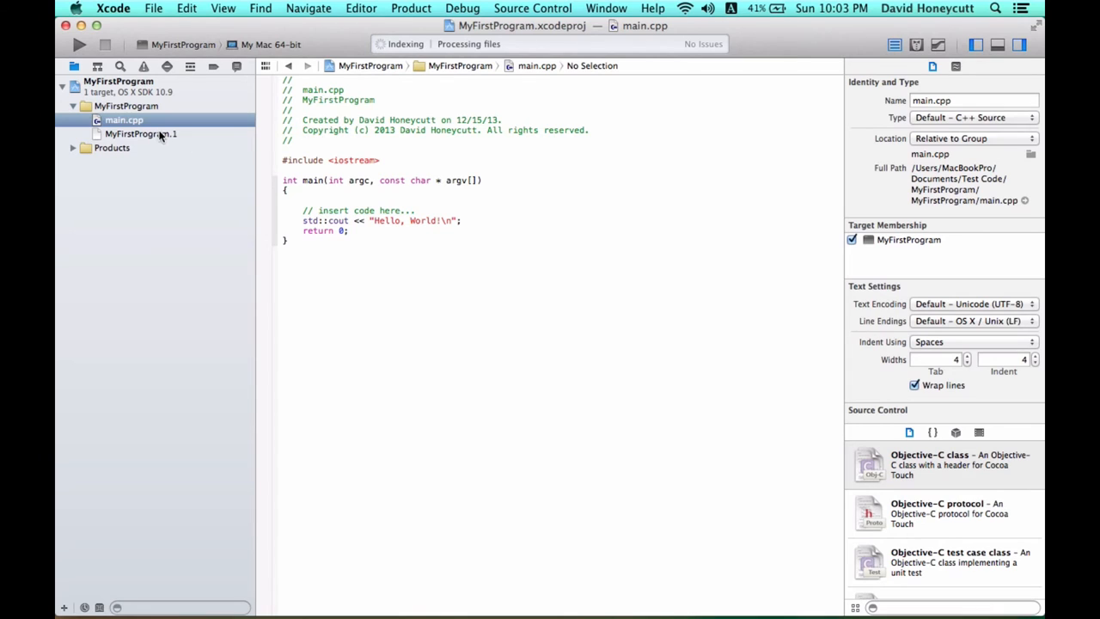
View the MyFirstProgram.1 manual page, then return to main.cpp.
left_click(141, 133)
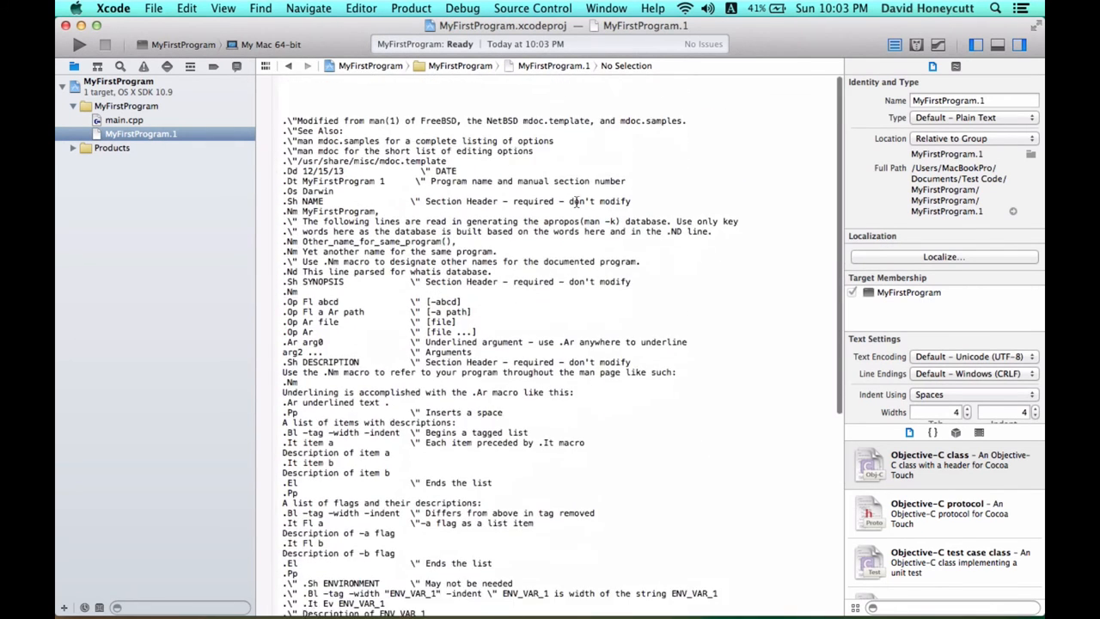
left_click(124, 119)
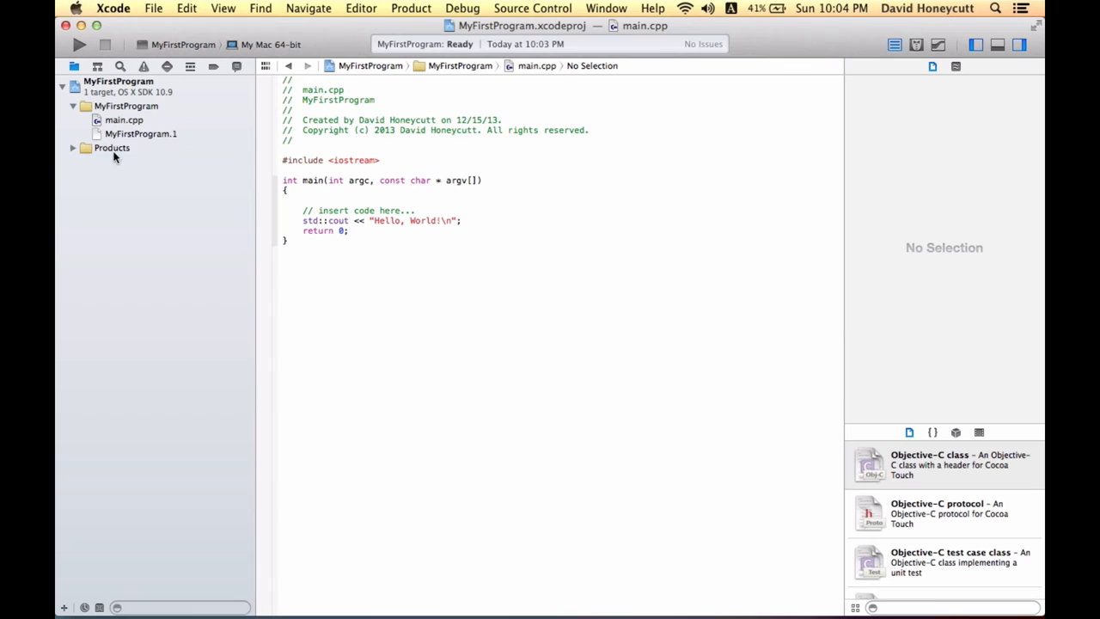
left_click(123, 120)
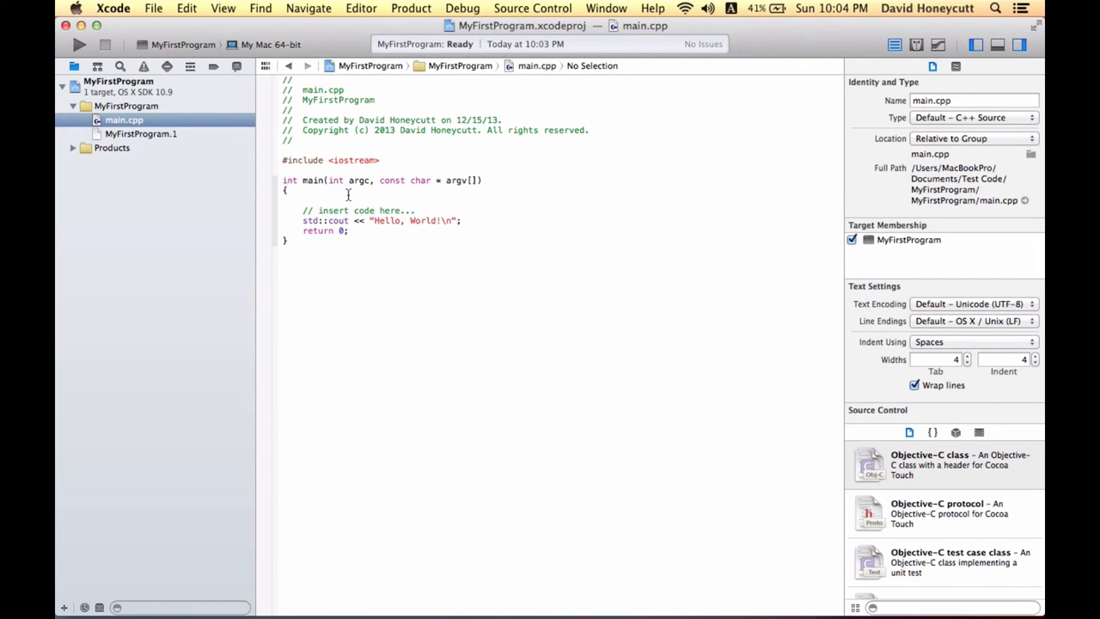
mouse_move(478, 217)
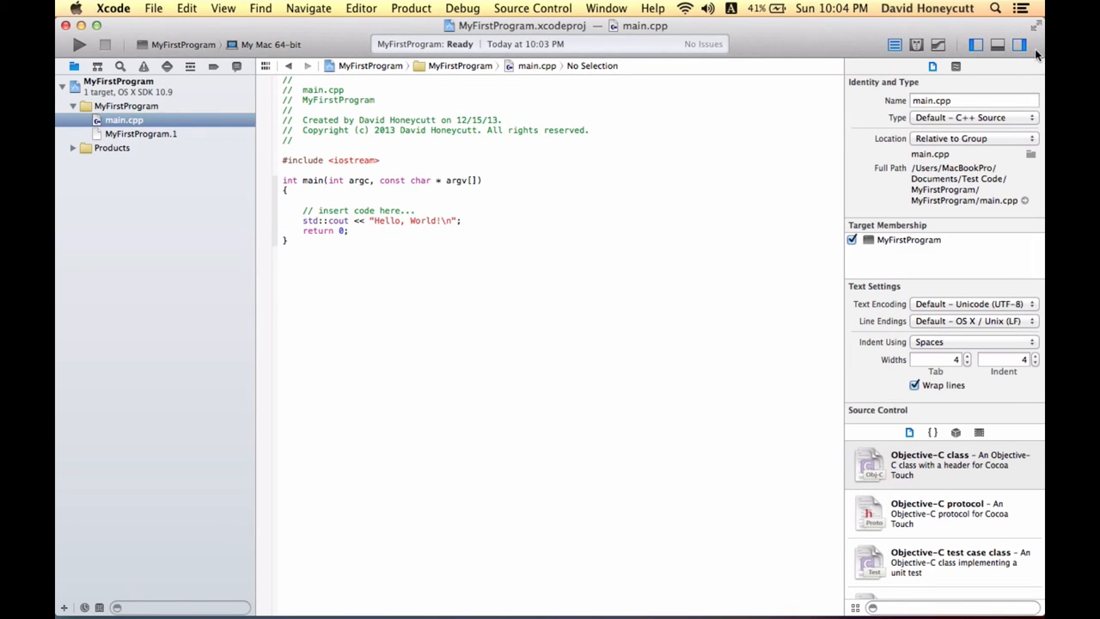
Hide the Utilities pane and show a taller Debug console area.
left_click(1019, 44)
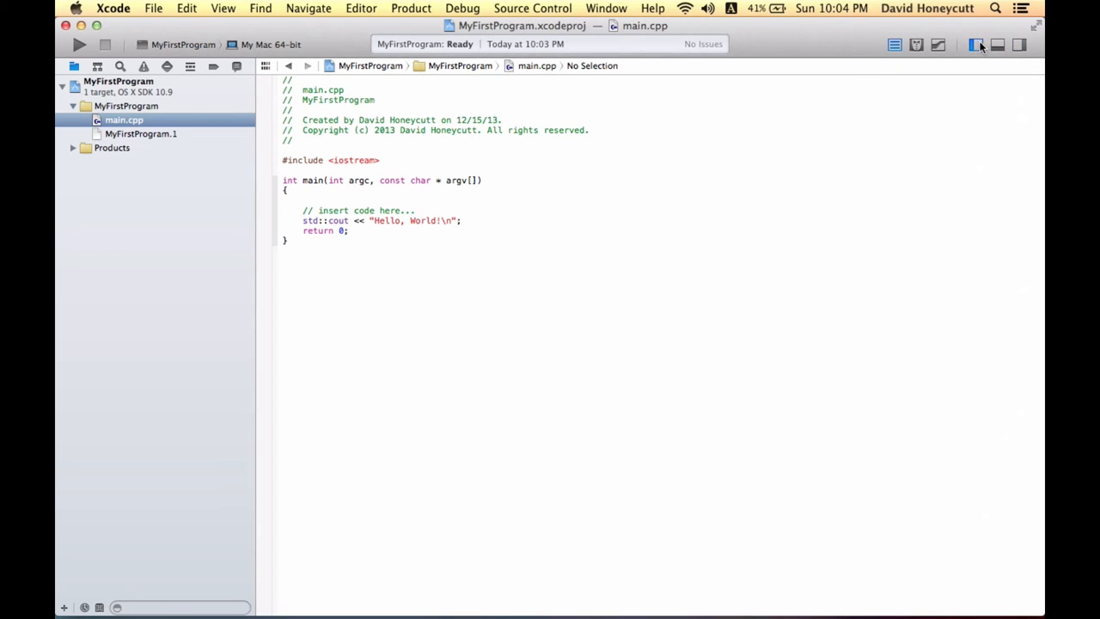
left_click(996, 45)
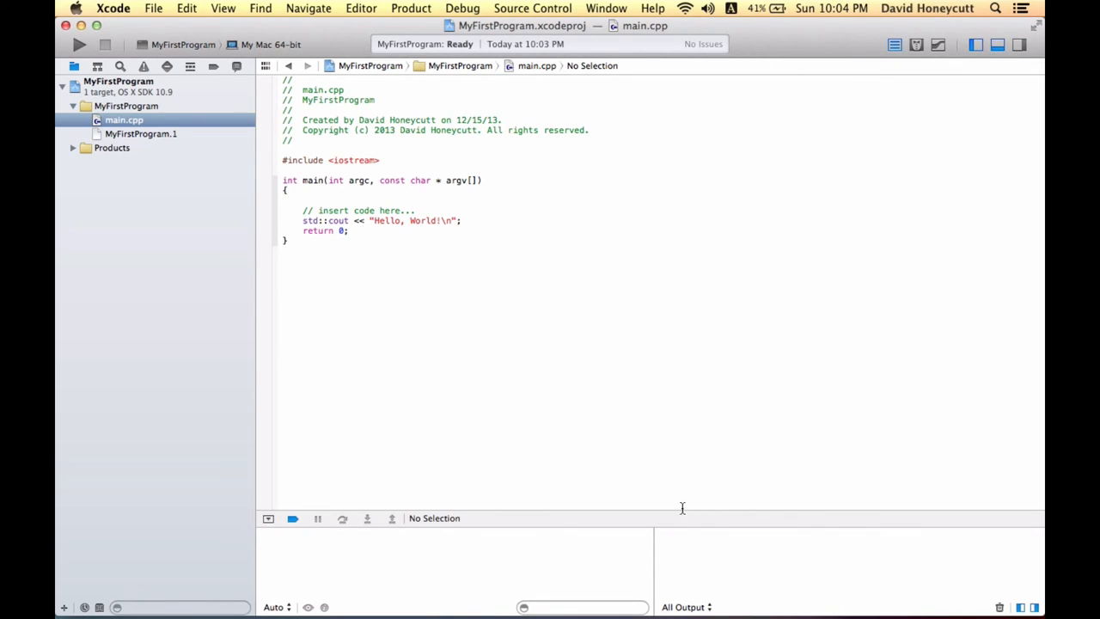
left_click_drag(681, 518, 682, 424)
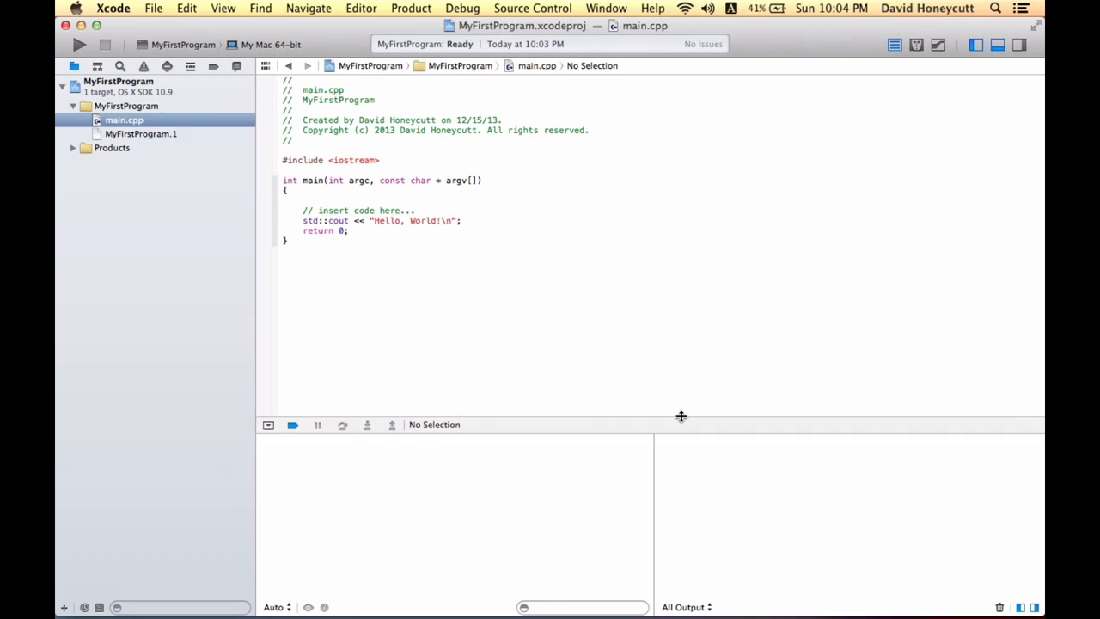
mouse_move(567, 74)
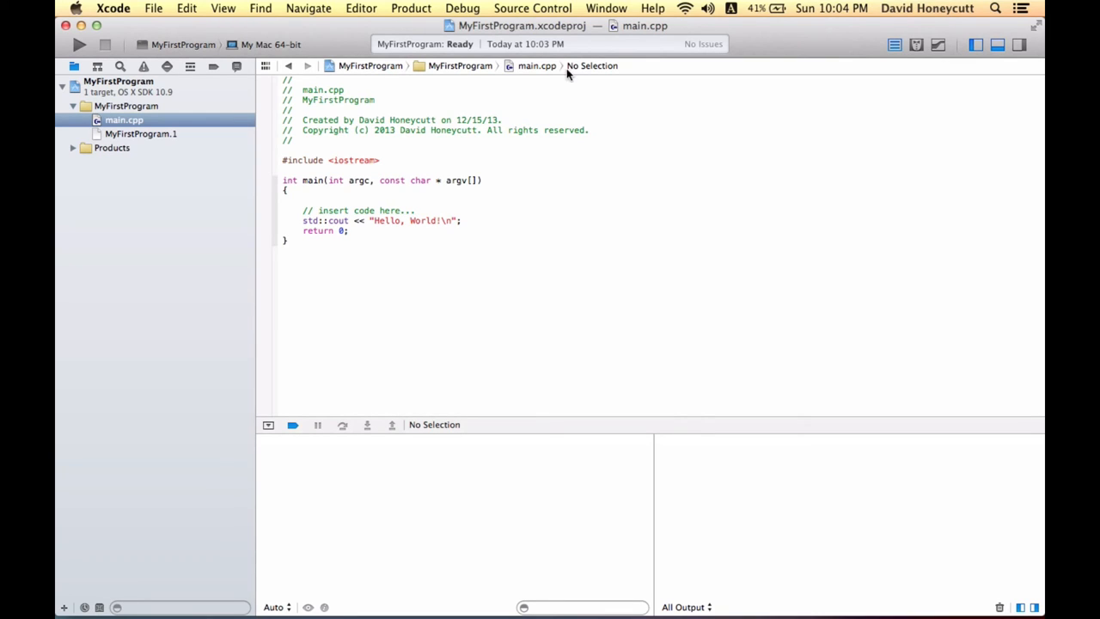
mouse_move(837, 49)
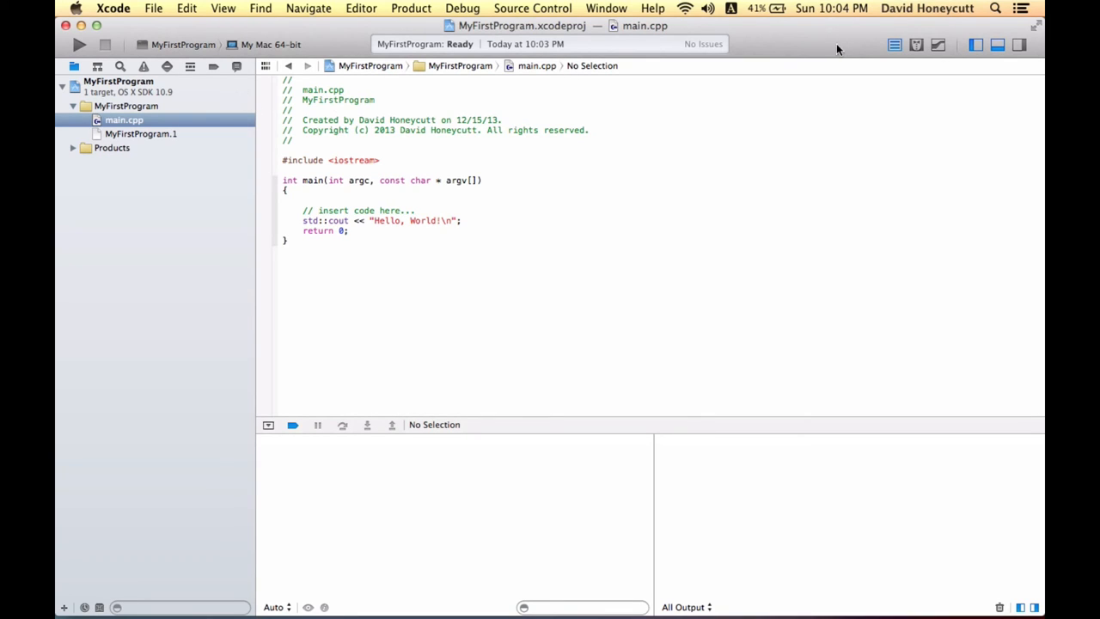
mouse_move(832, 55)
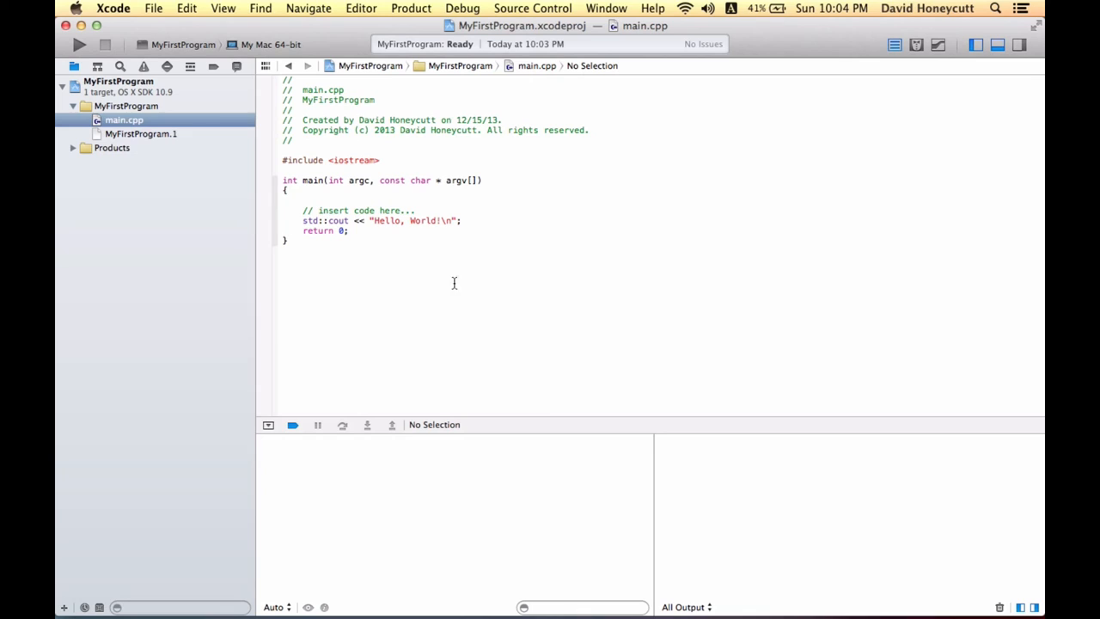
mouse_move(711, 333)
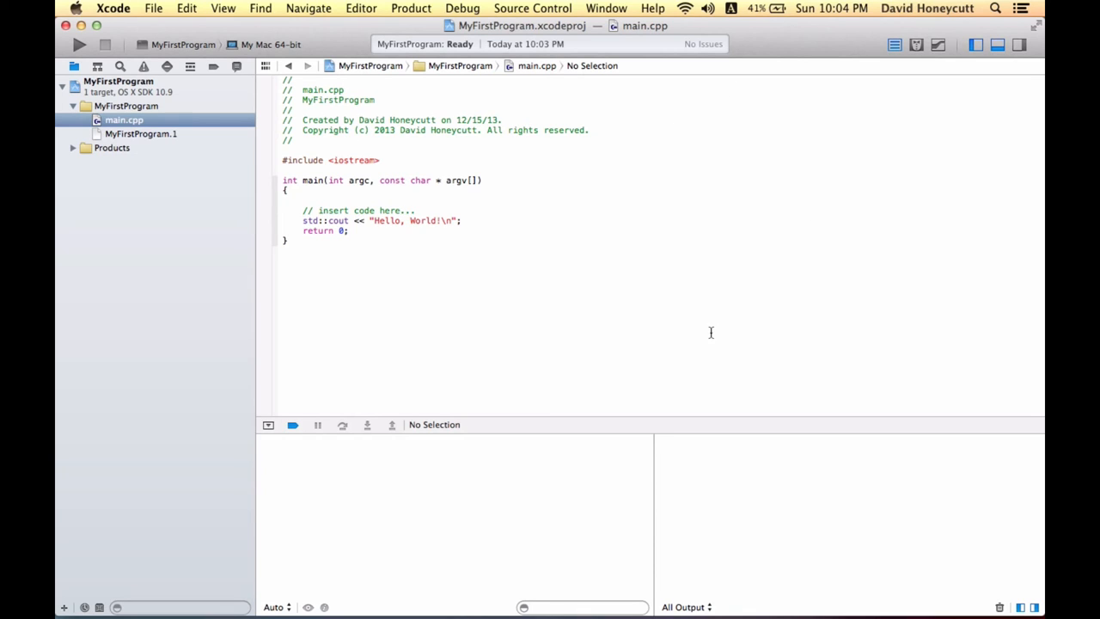
mouse_move(433, 121)
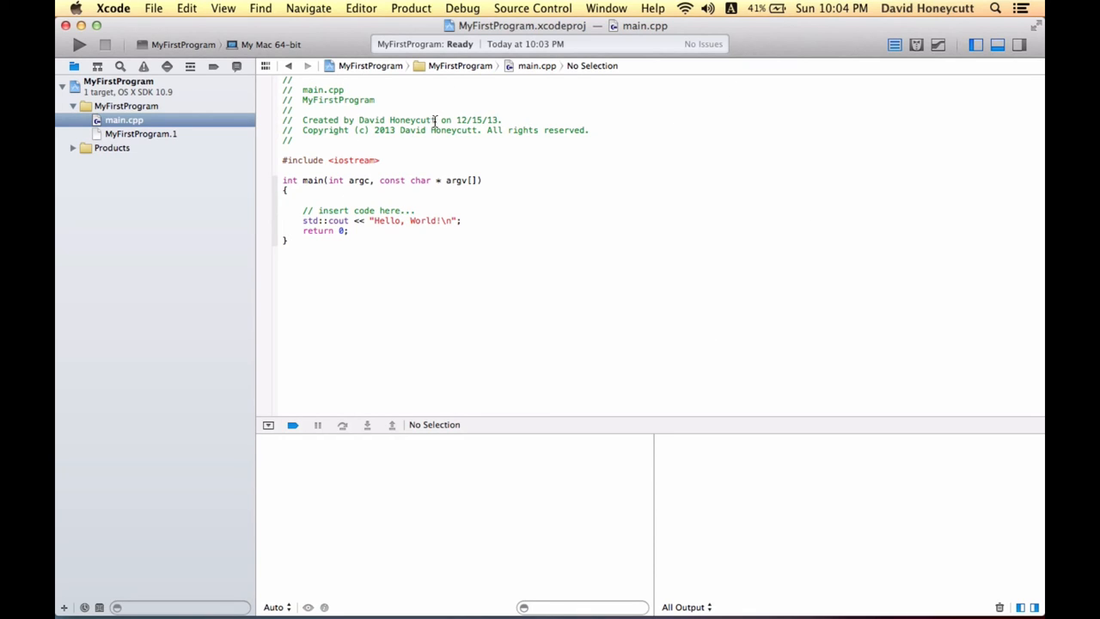
mouse_move(483, 194)
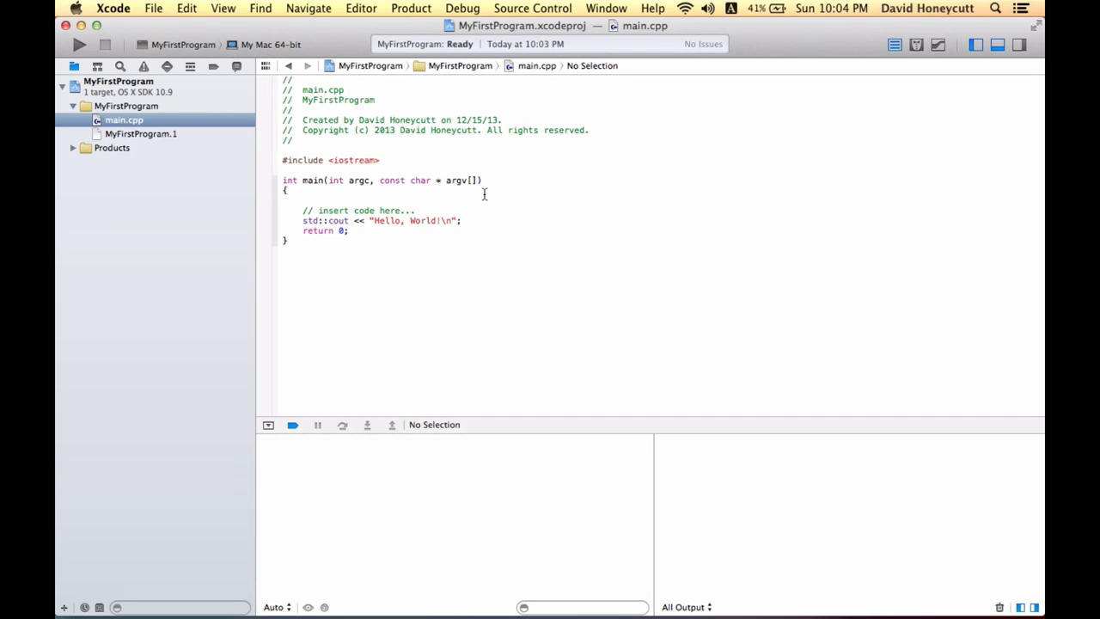
mouse_move(411, 190)
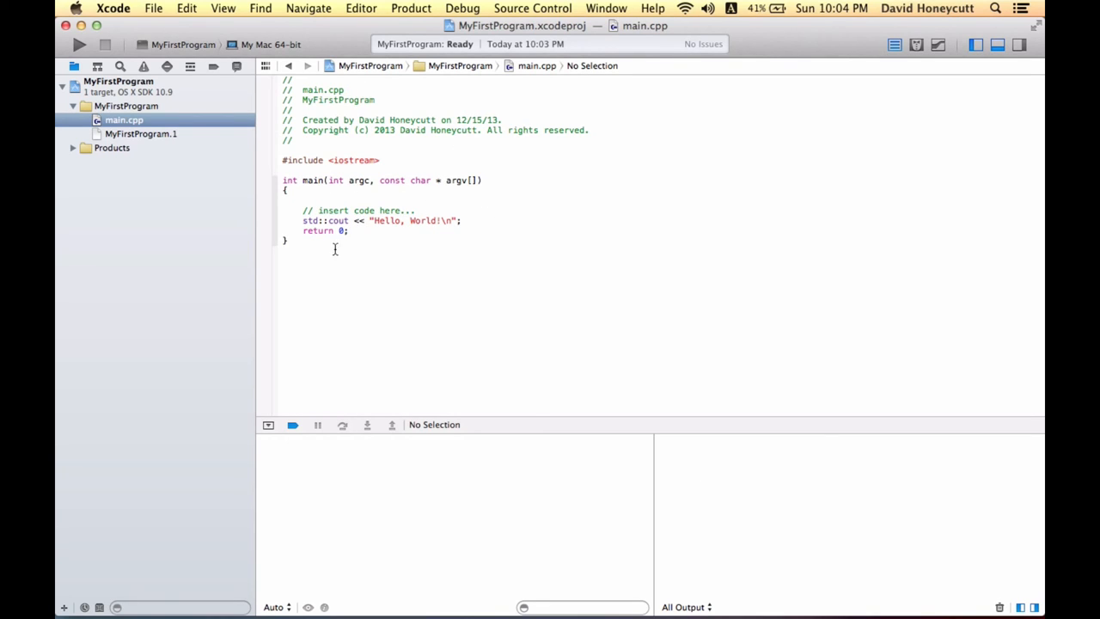
Run MyFirstProgram so the console prints Hello, World! with exit code 0.
double_click(384, 220)
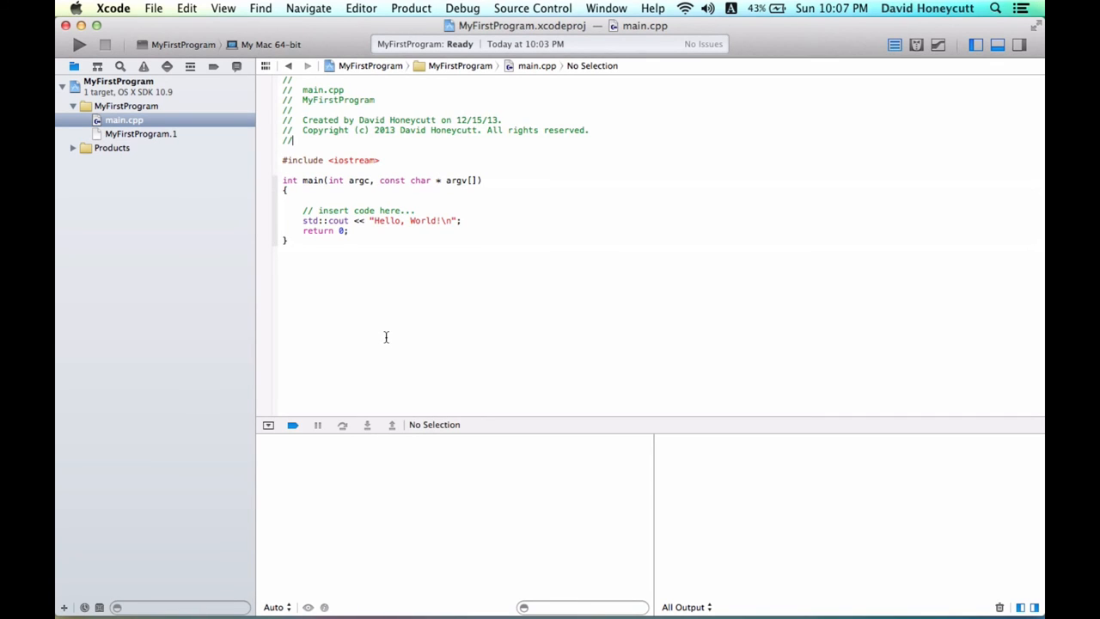
mouse_move(79, 49)
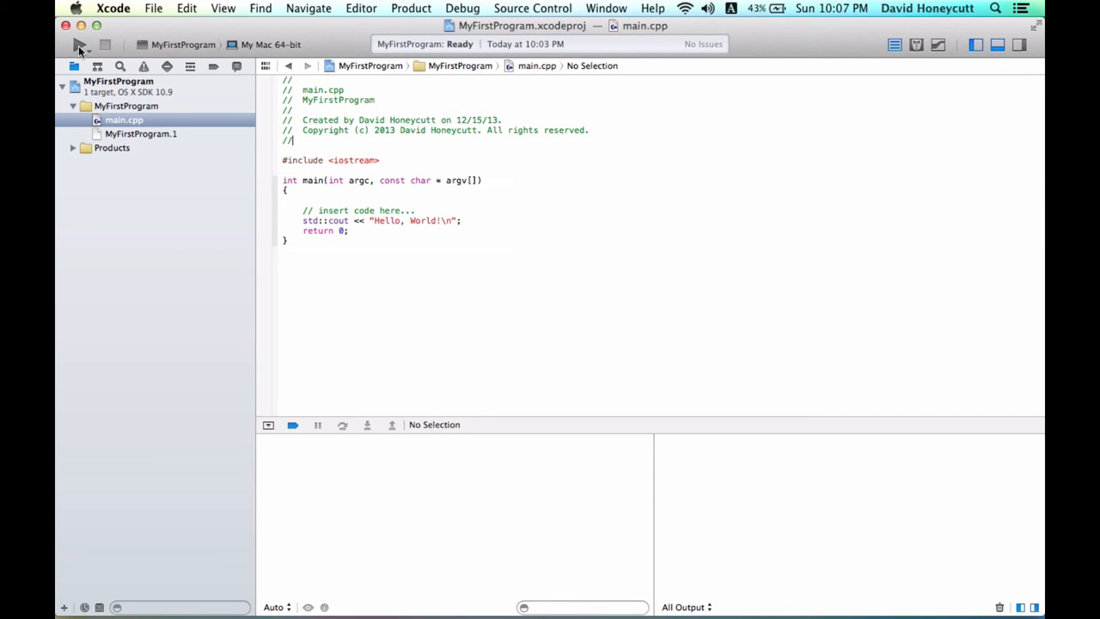
left_click(79, 45)
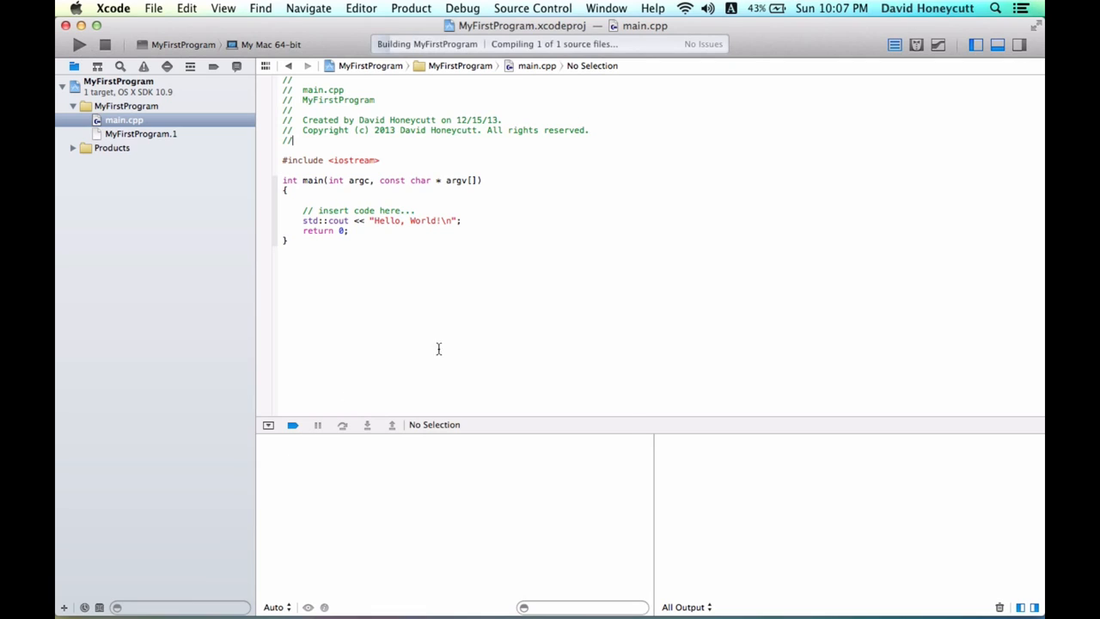
left_click(79, 44)
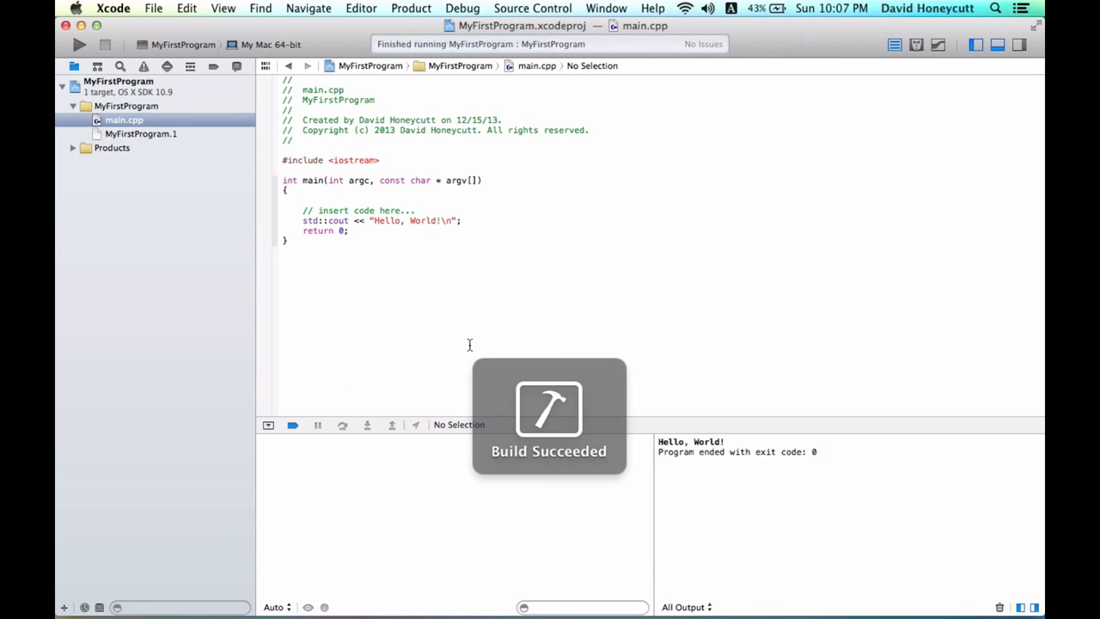